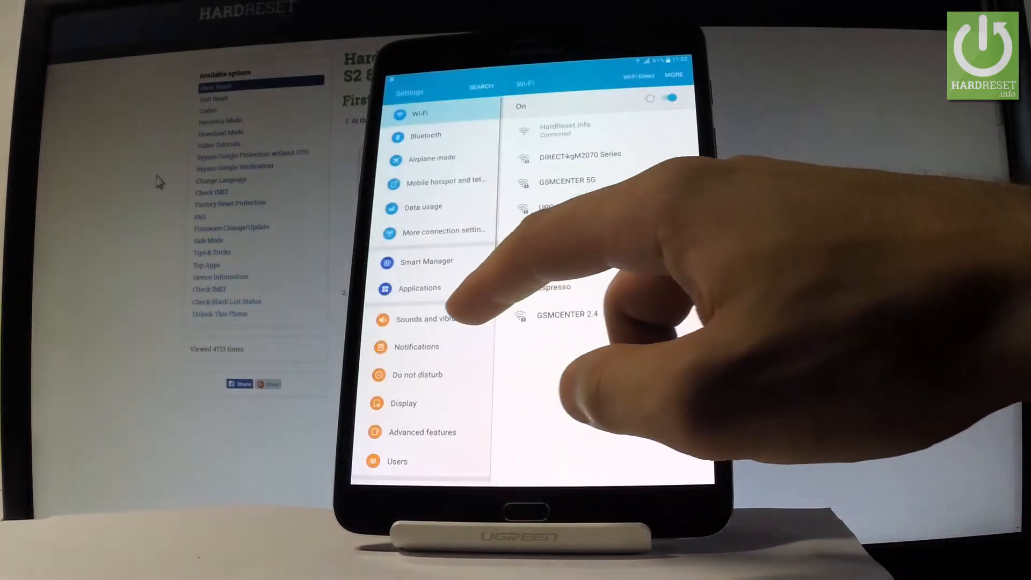
- Reach the Reset settings page under Backup and reset in Settings
scroll("down", 3)
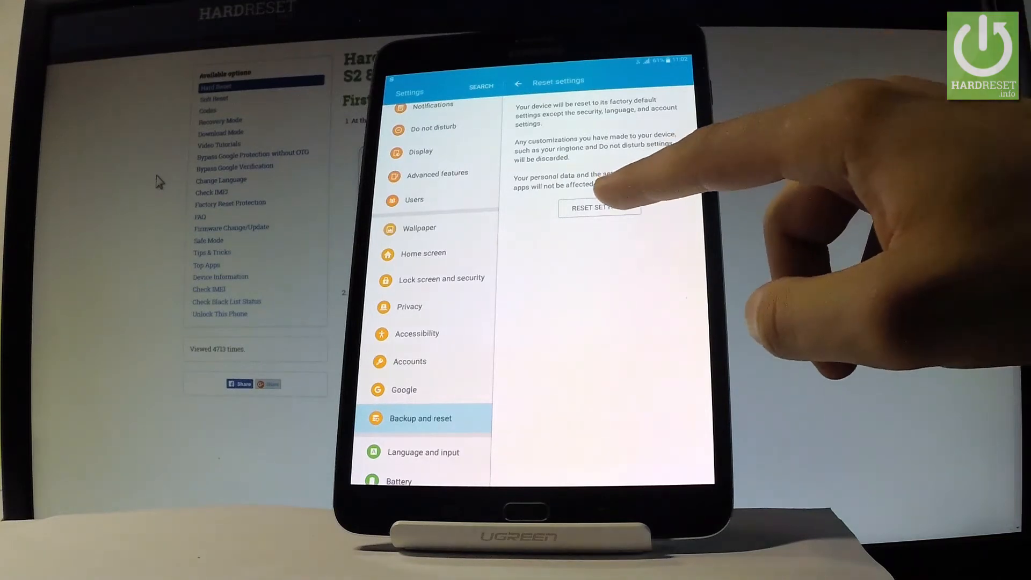
- Request the reset via RESET SETTINGS, raising the restore-defaults warning prompt
left_click(599, 207)
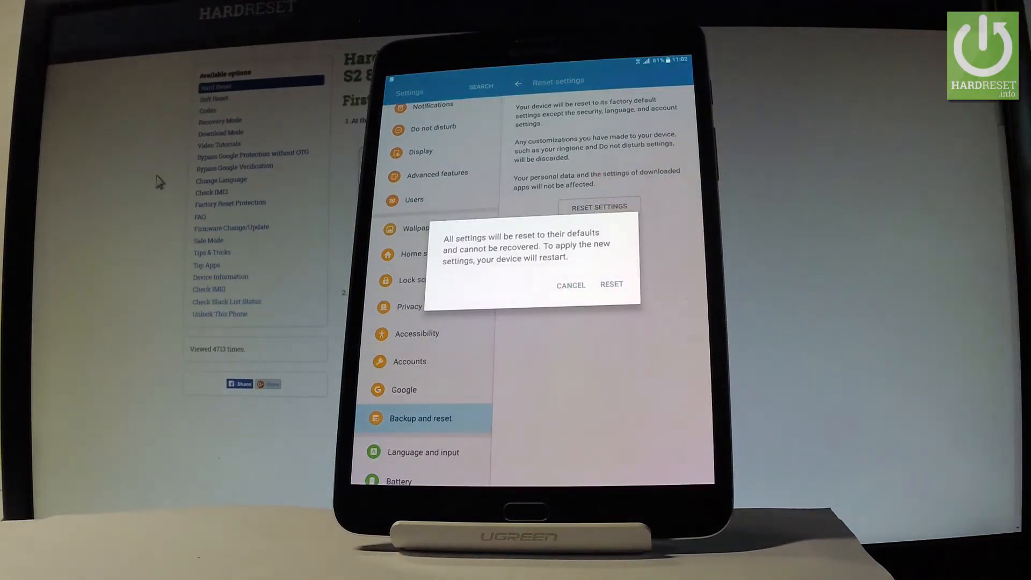